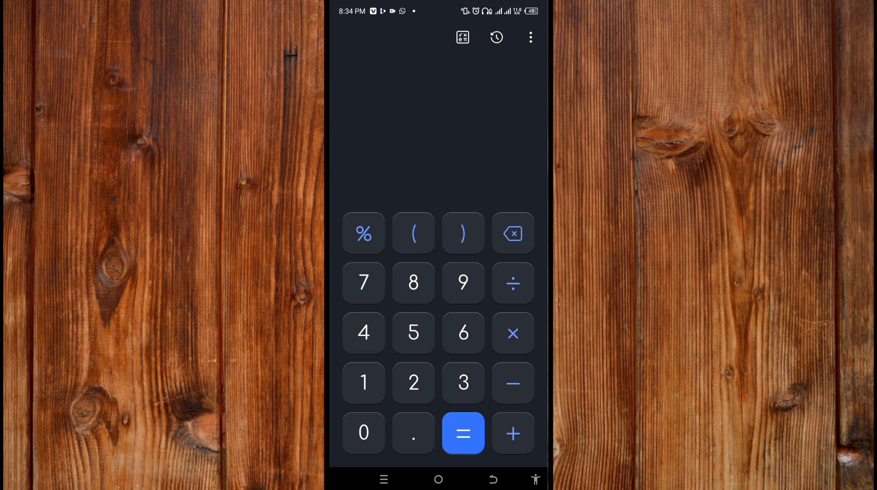
# - Enter the first passcode digits on the calculator keypad so the display shows 91
pyautogui.click(363, 383)
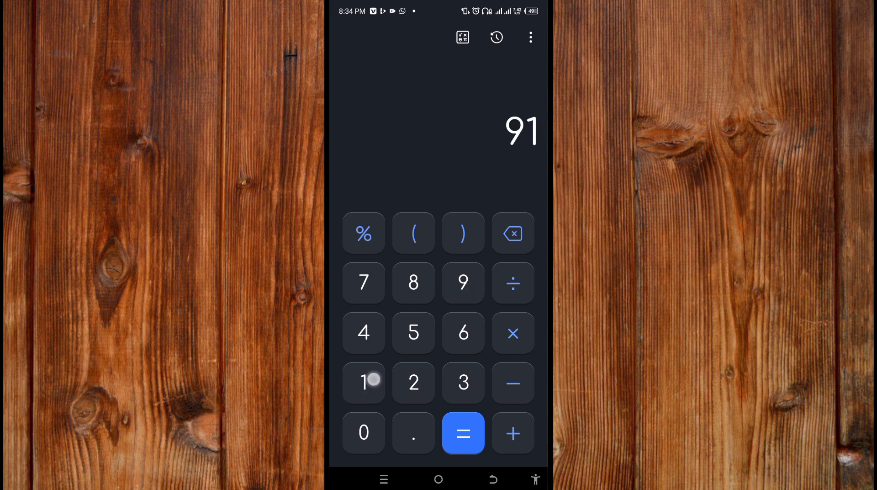
pyautogui.click(363, 383)
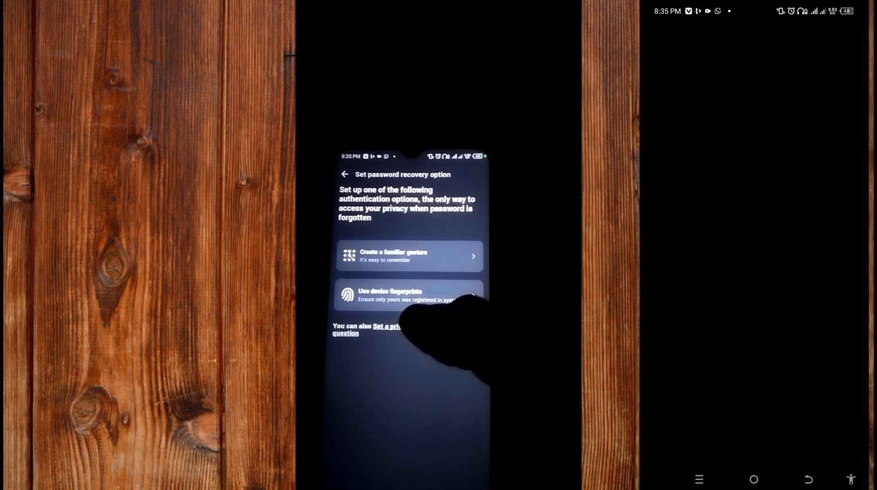
# - Enable device fingerprints for password recovery and confirm the warning
pyautogui.click(408, 296)
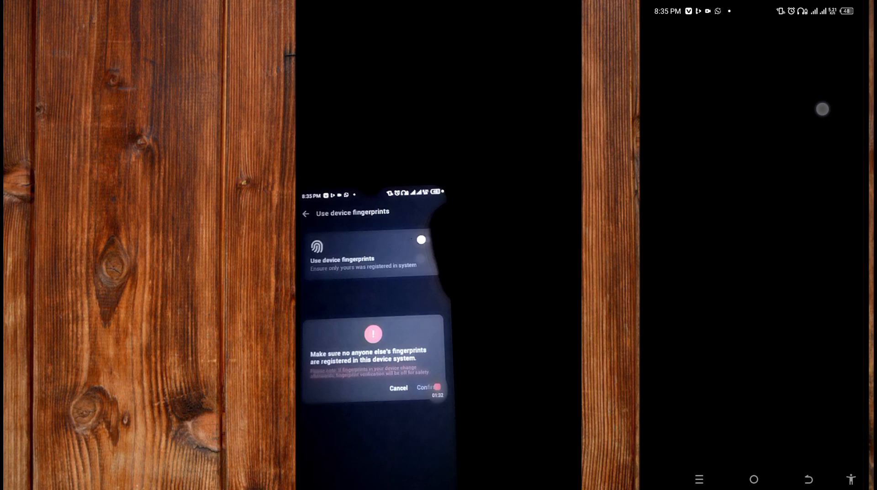
pyautogui.click(434, 388)
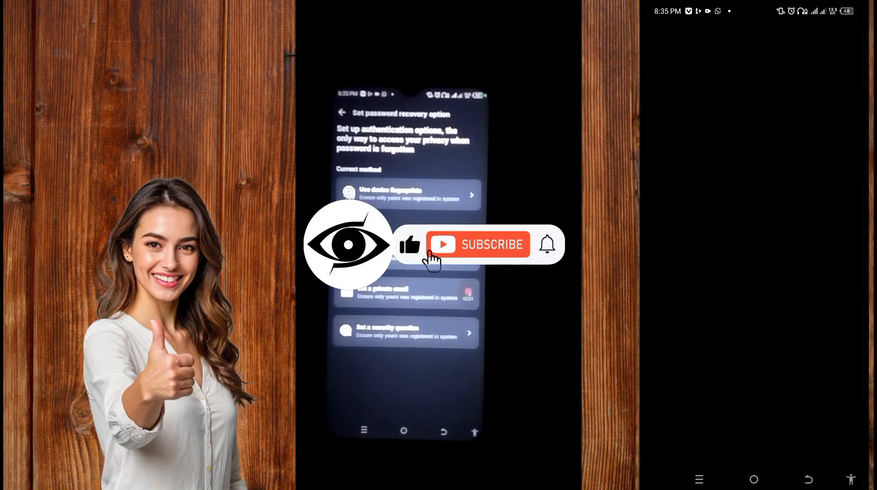
# - Return to the recovery options screen, where device fingerprints shows as current method
pyautogui.click(482, 245)
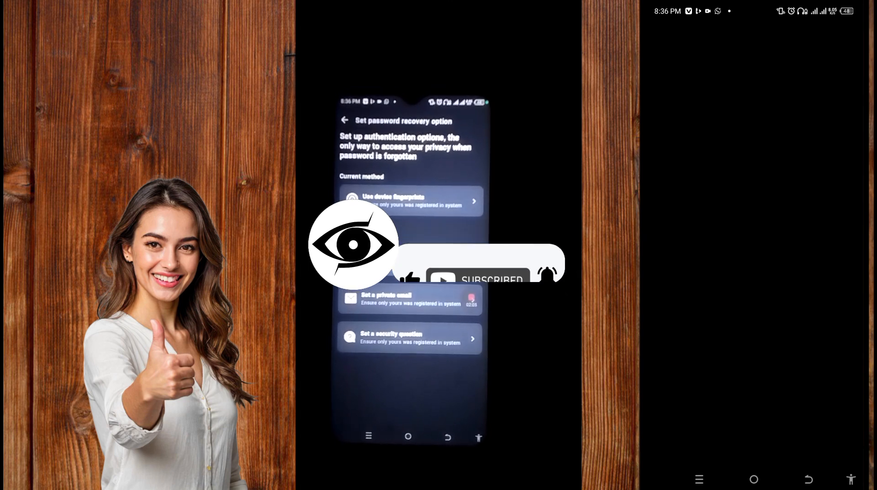